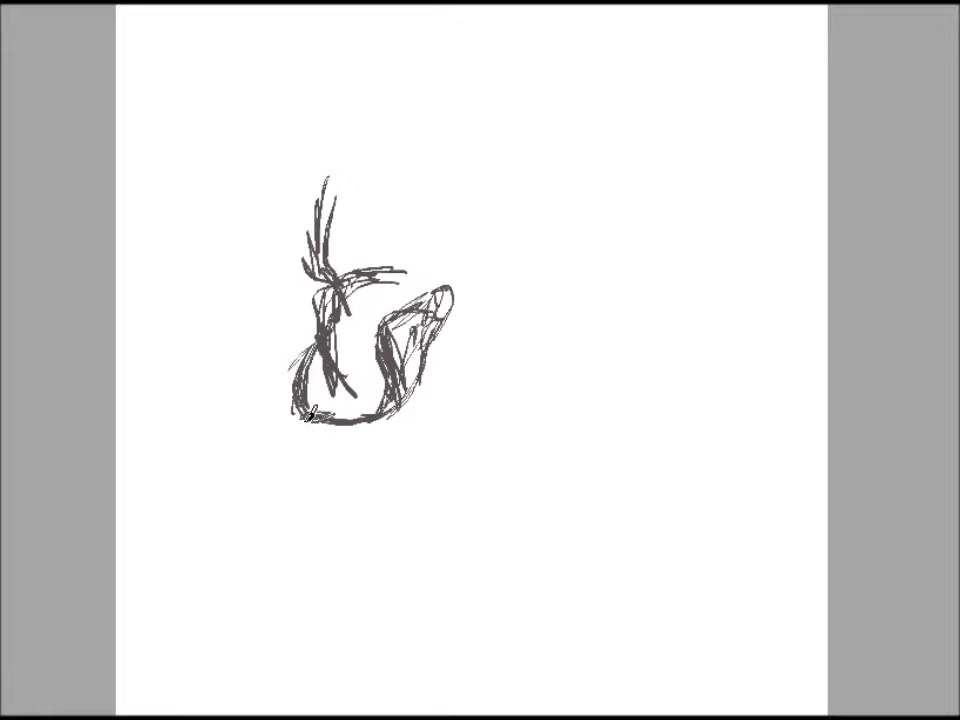
Sketch rough grey strokes for the muzzle fur, ear, neck fur and head outline.
drag(460, 300, 520, 295)
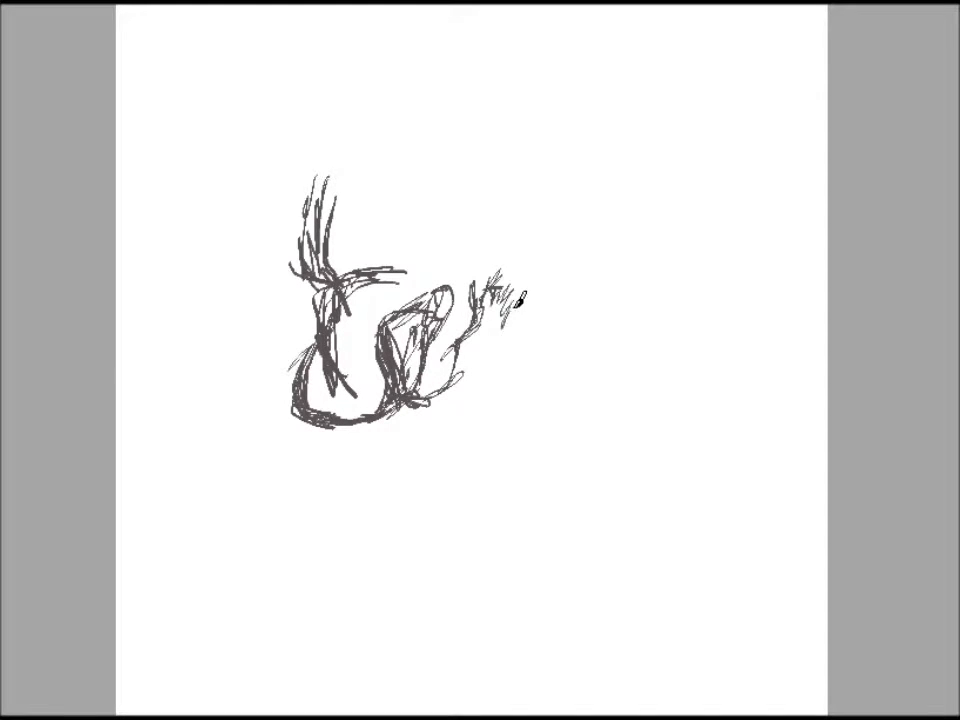
drag(490, 300, 560, 440)
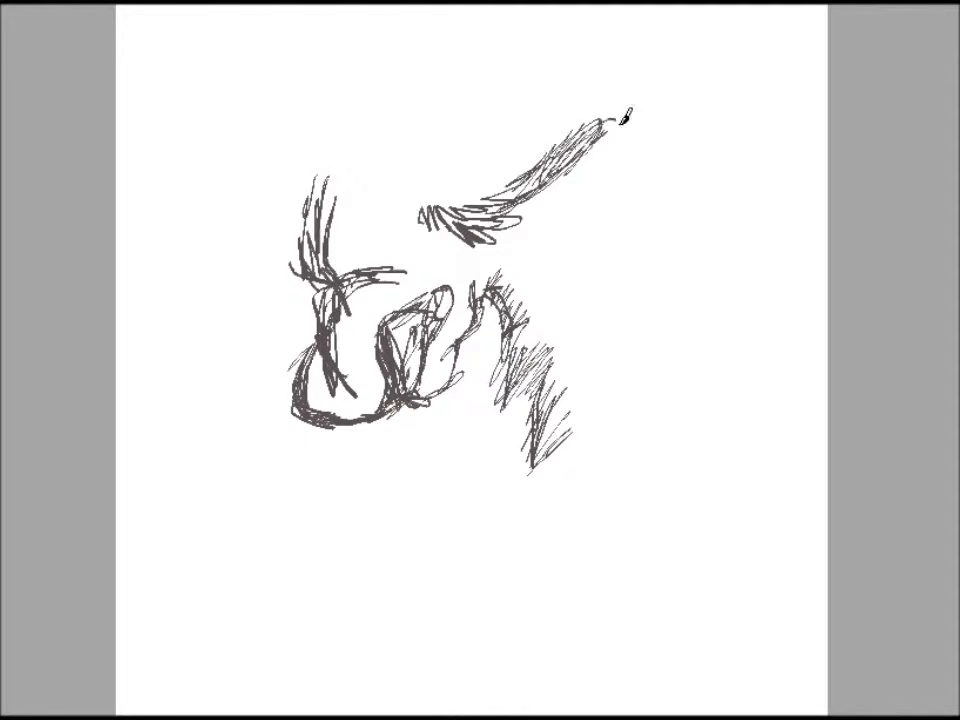
drag(600, 120, 555, 260)
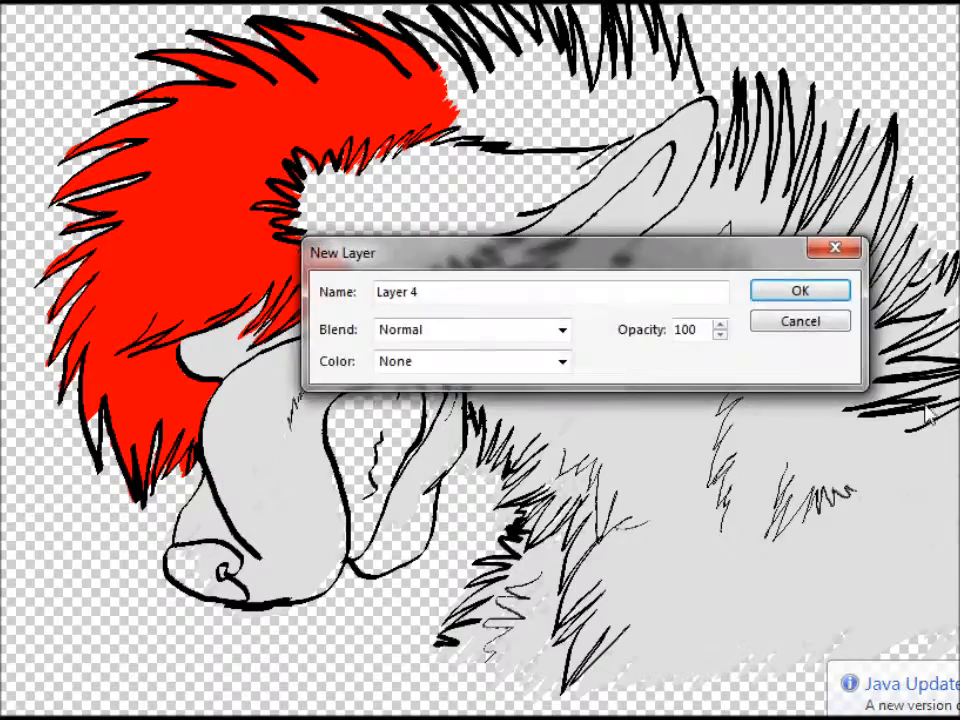
Create Layer 4, then paint the black fur patch and dark fur along the ear's edge.
click(799, 290)
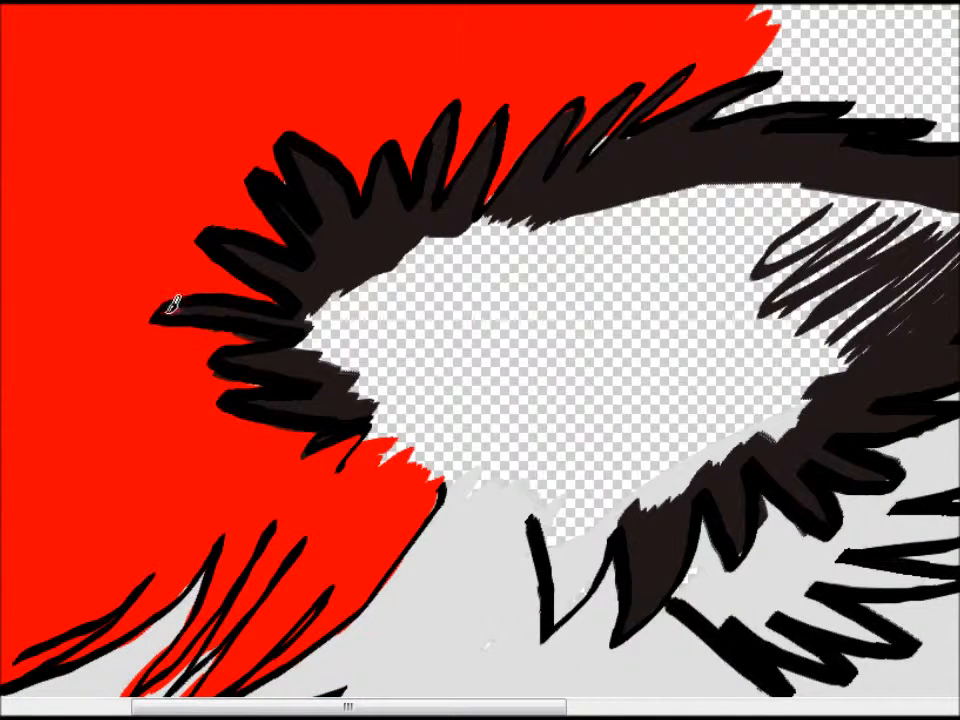
drag(175, 305, 455, 390)
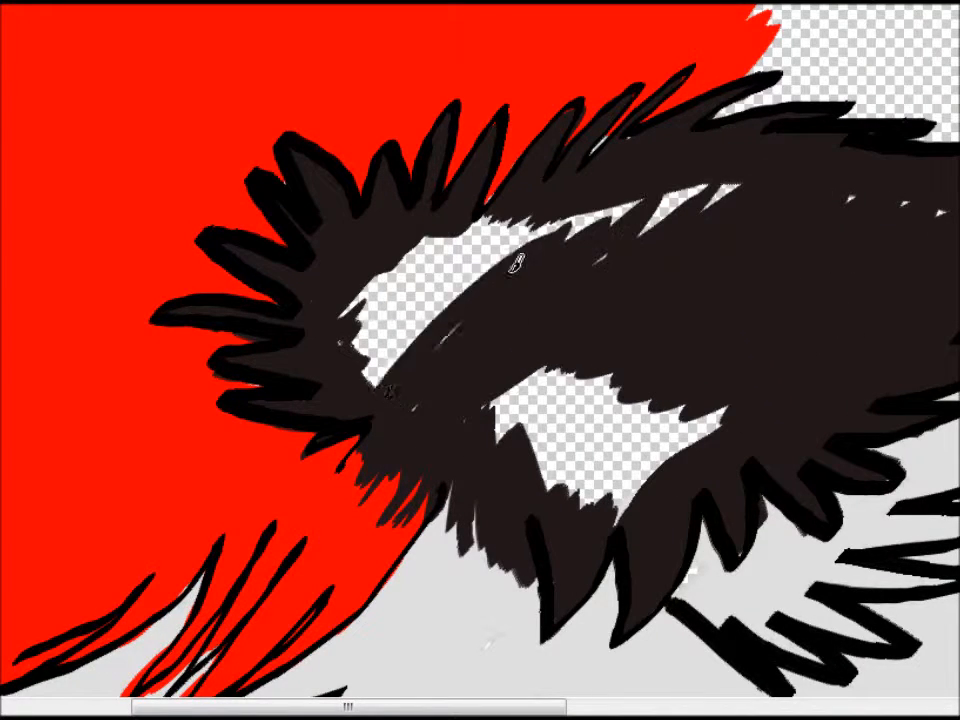
drag(515, 260, 525, 475)
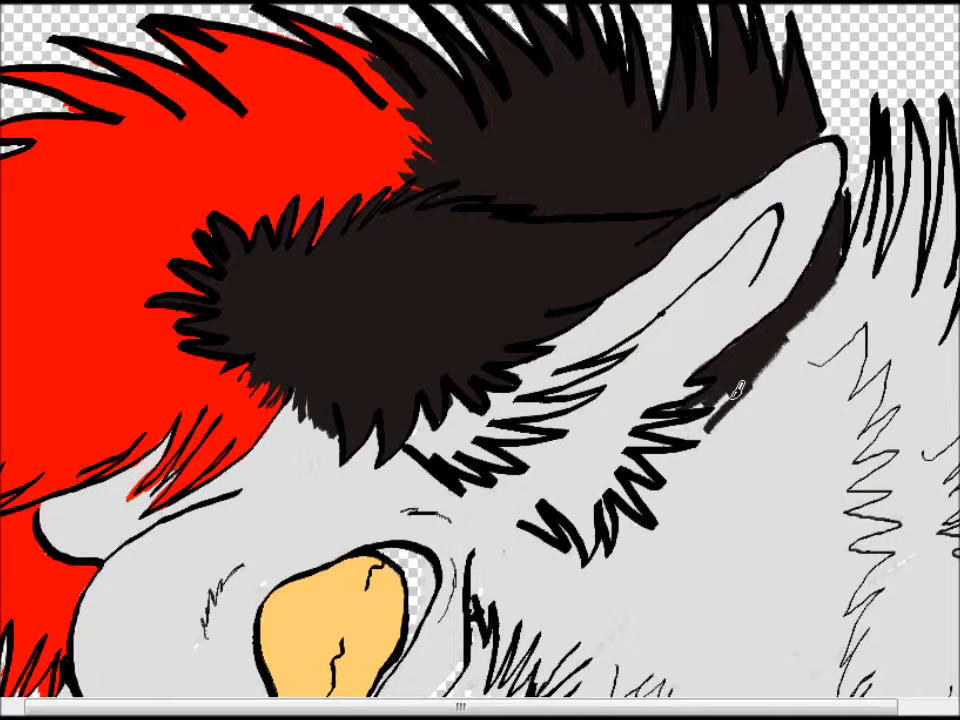
drag(740, 400, 800, 320)
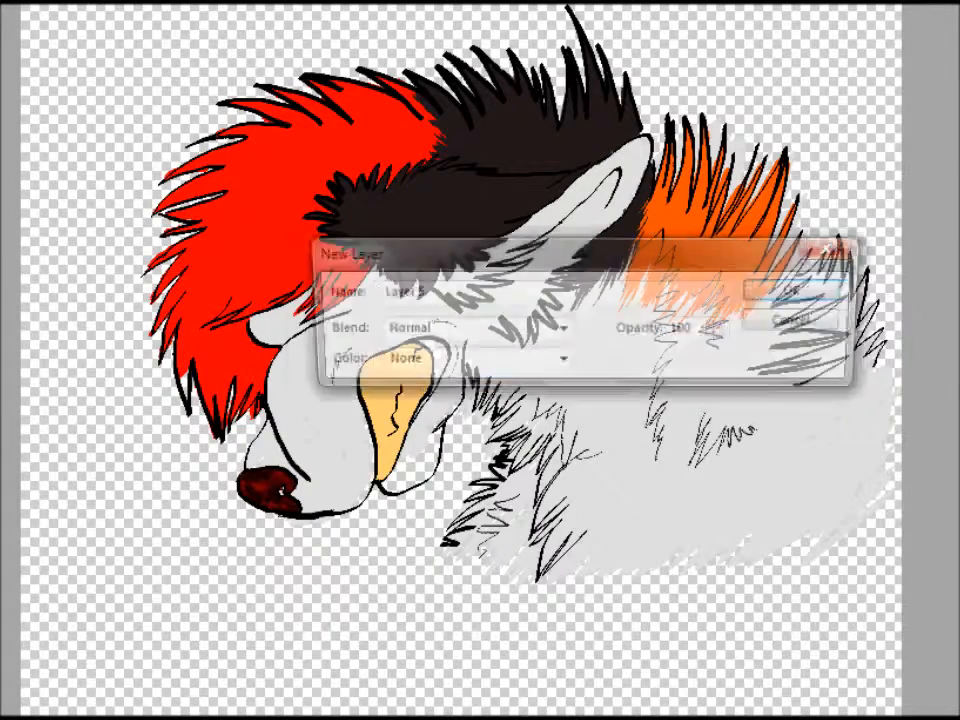
click(812, 293)
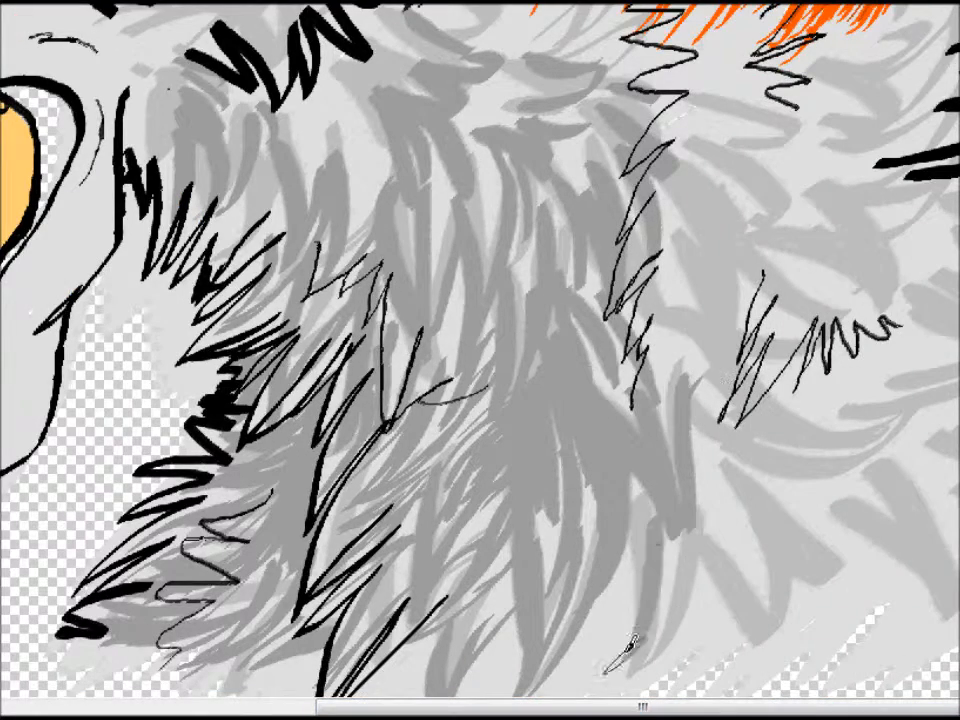
Paint a long grey fur stroke up through the fur area below the eye.
drag(625, 660, 710, 155)
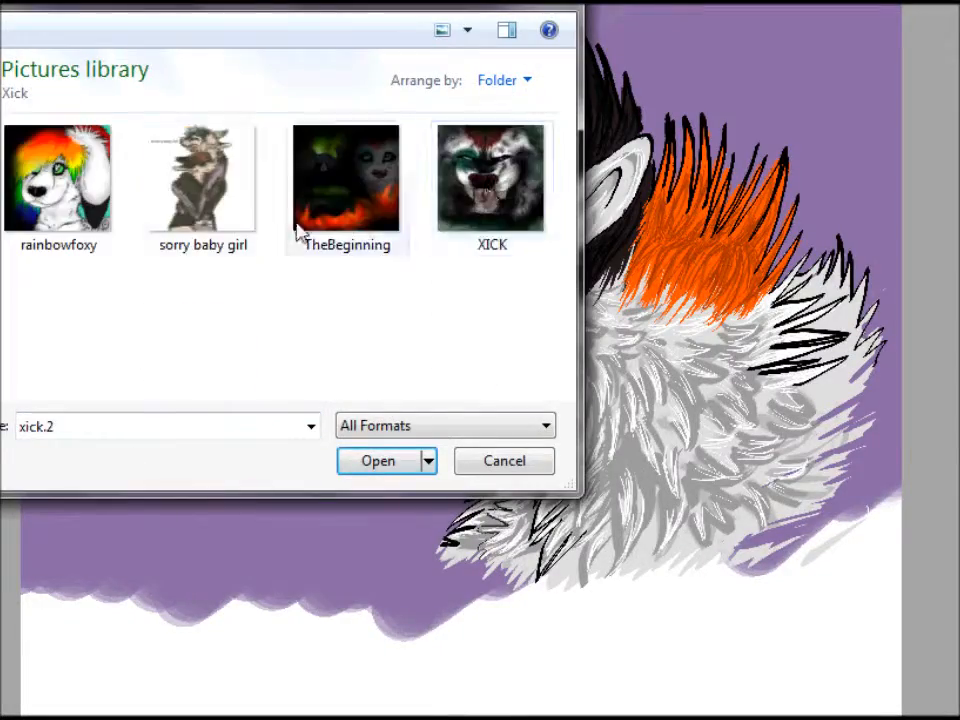
Cancel the file-open dialog without opening an image.
click(378, 461)
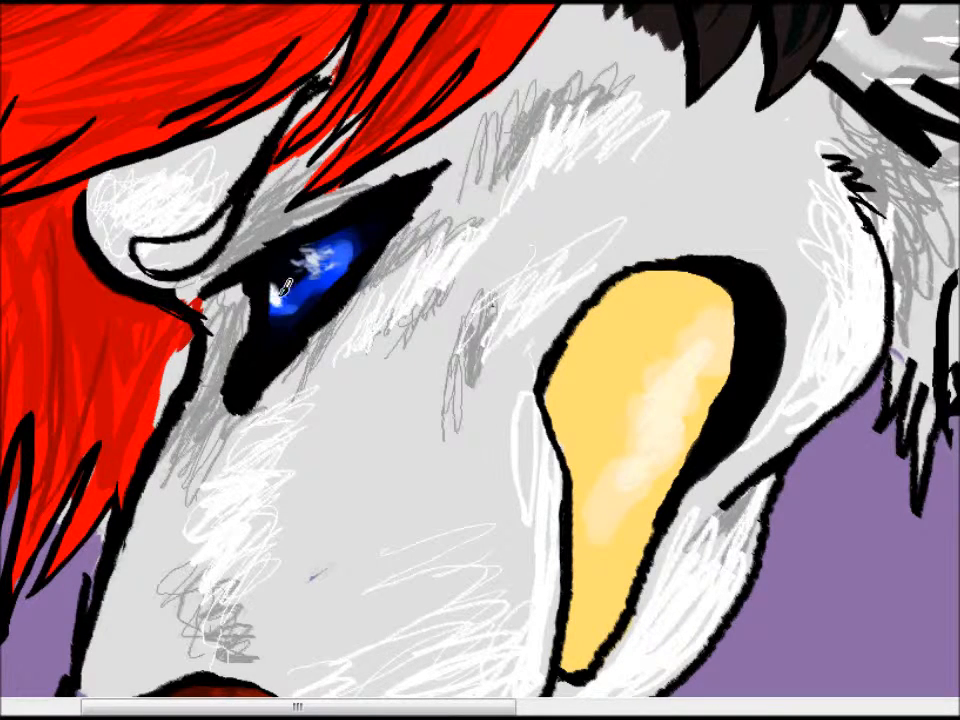
Start the dark scribbles on the purple background area of the canvas.
click(280, 290)
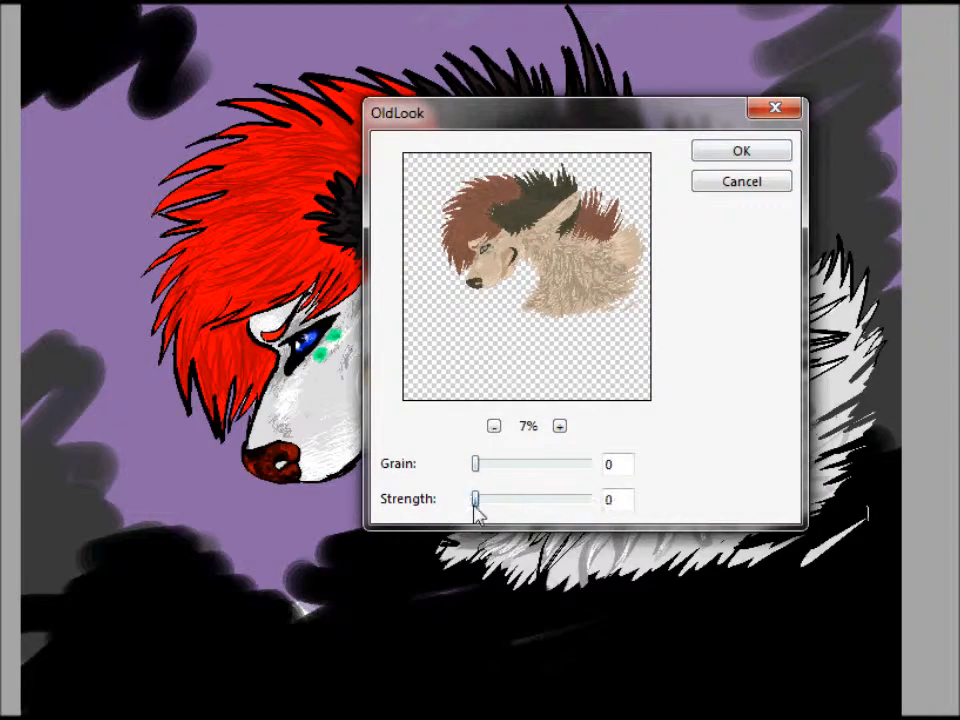
Discard the first OldLook settings, reopen the filter and raise Strength to 2.
click(740, 150)
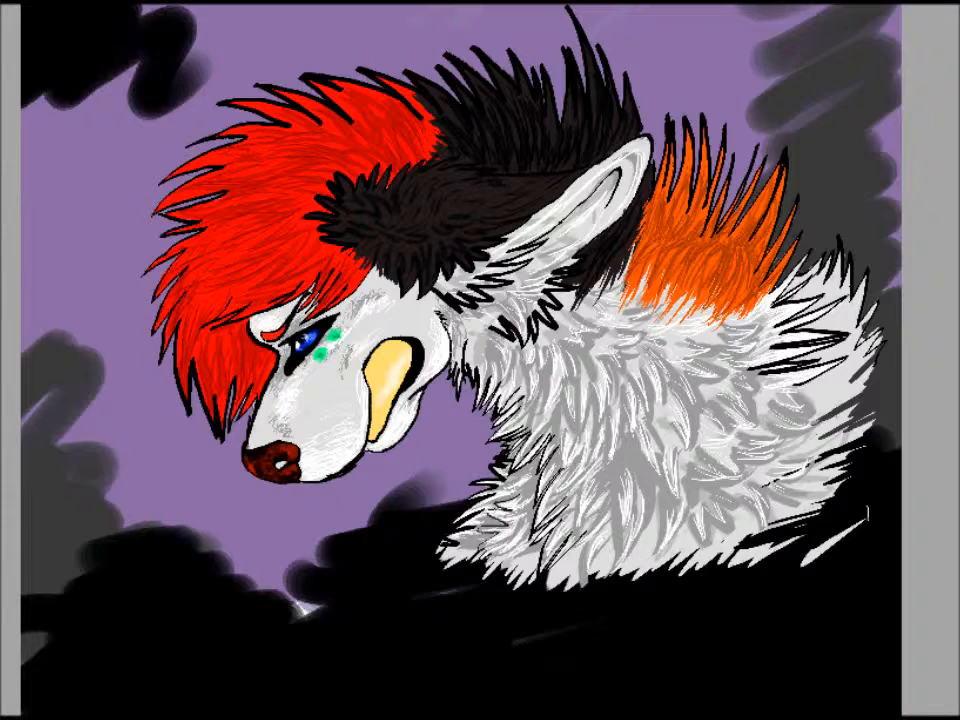
click(78, 115)
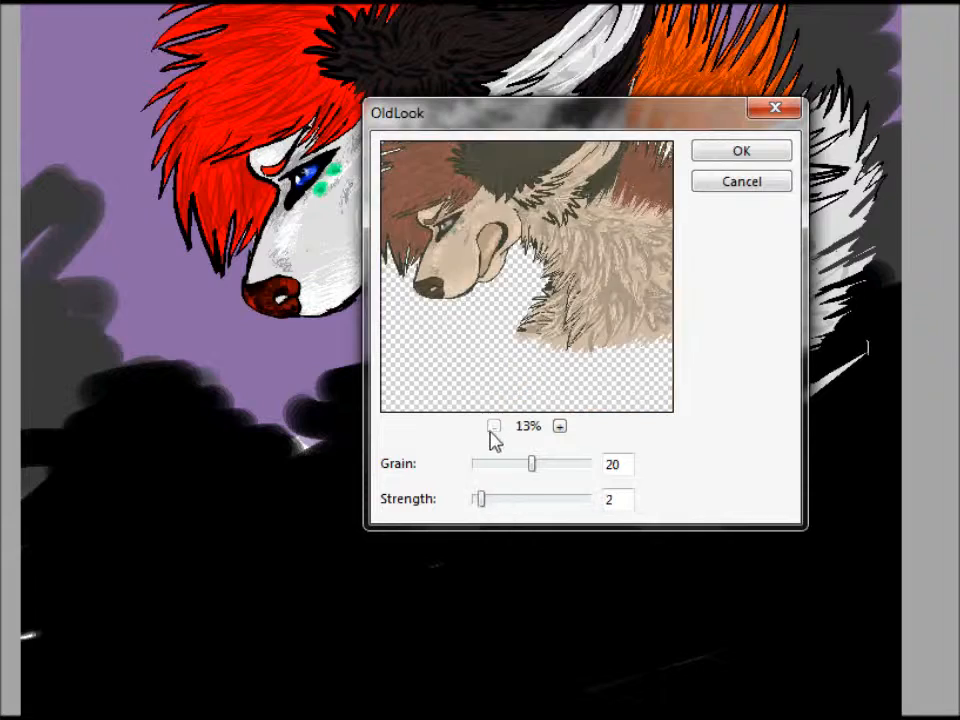
drag(530, 463, 480, 463)
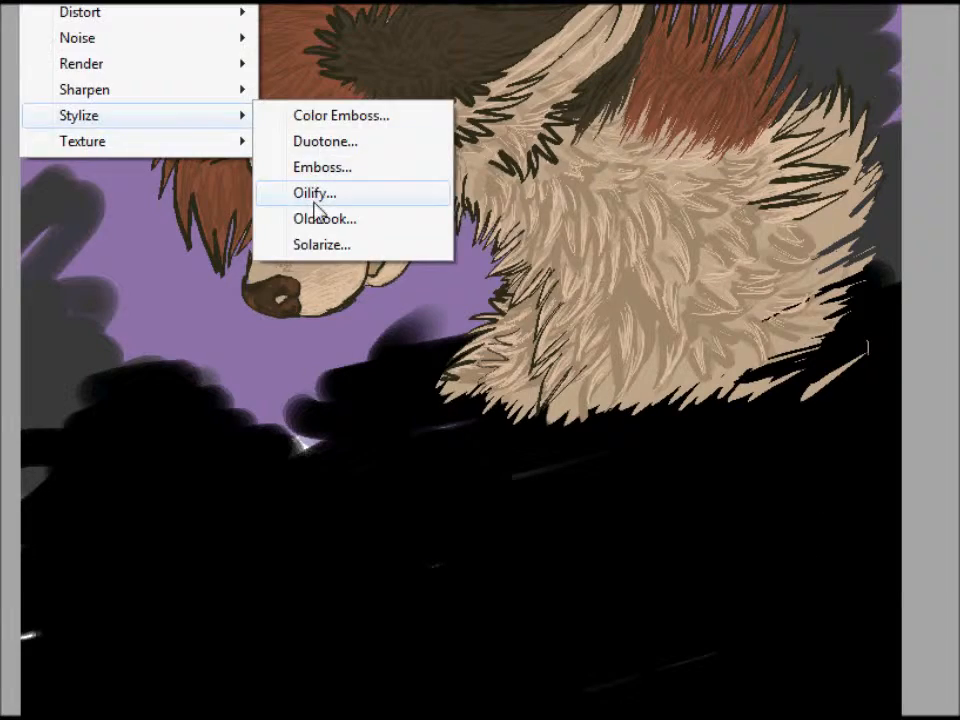
mouse_move(77, 37)
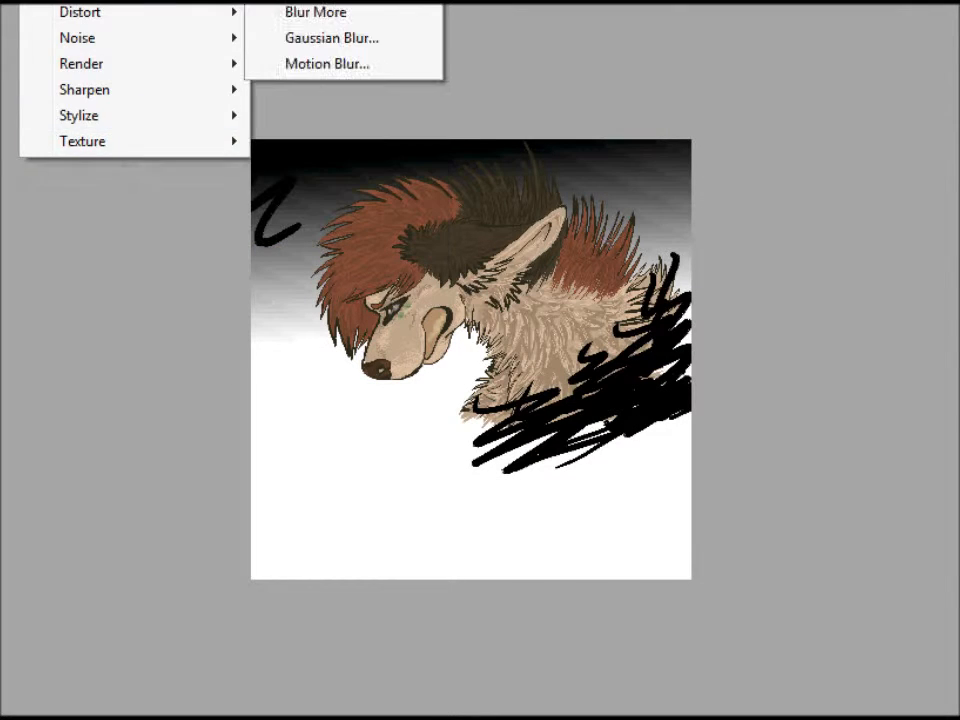
mouse_move(327, 63)
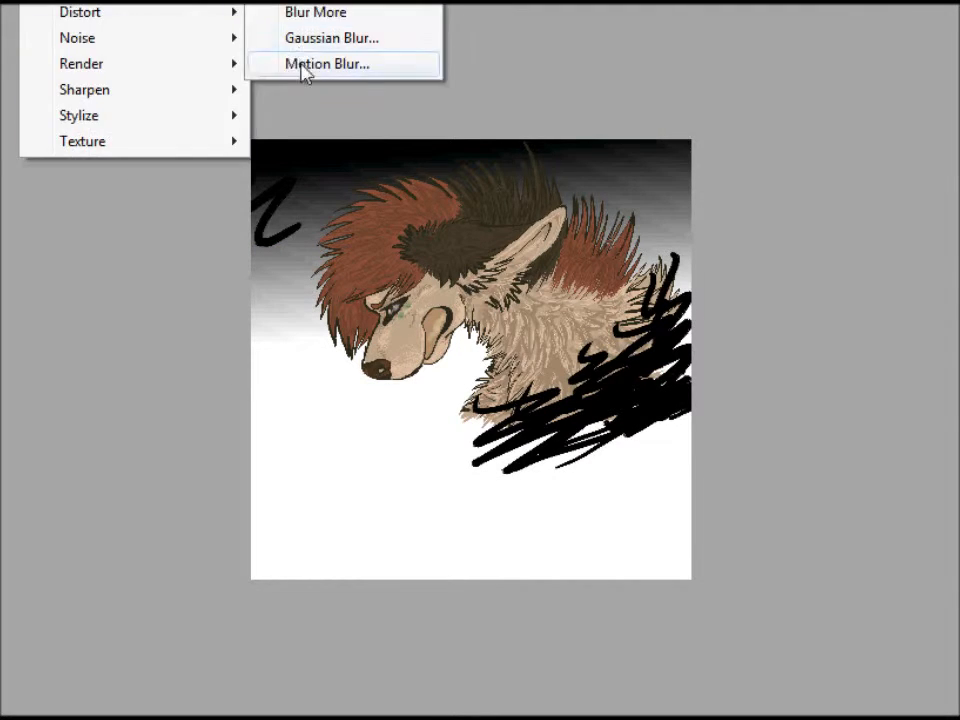